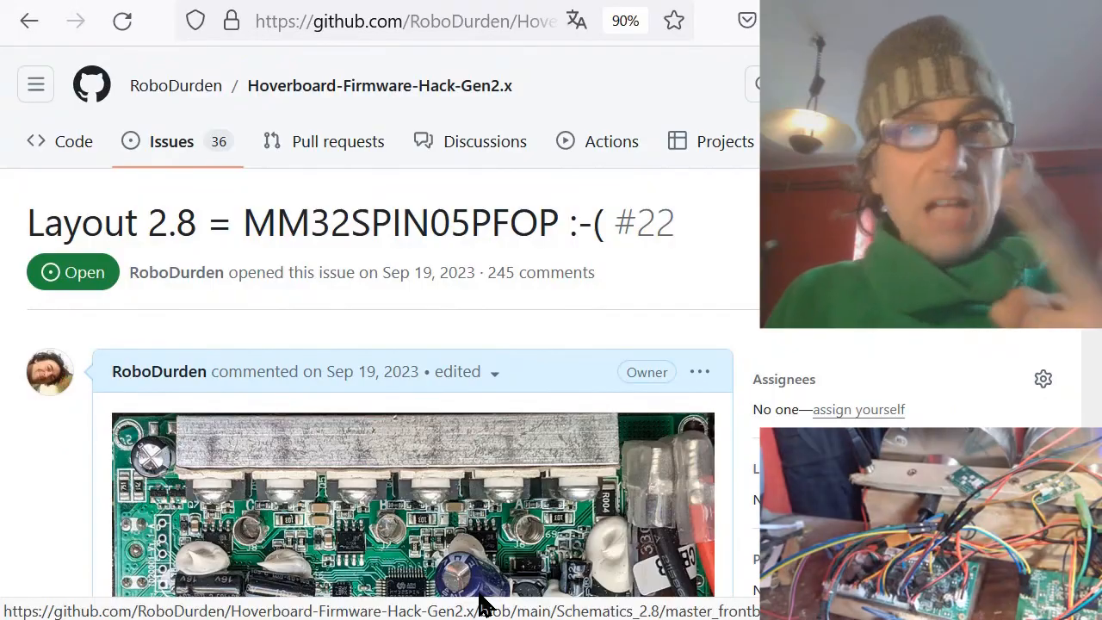
- Scroll through config.h to the REMOTE_AUTODETECT and HAS_USART0 defines, then switch to Arduino IDE
scroll(down, 3)
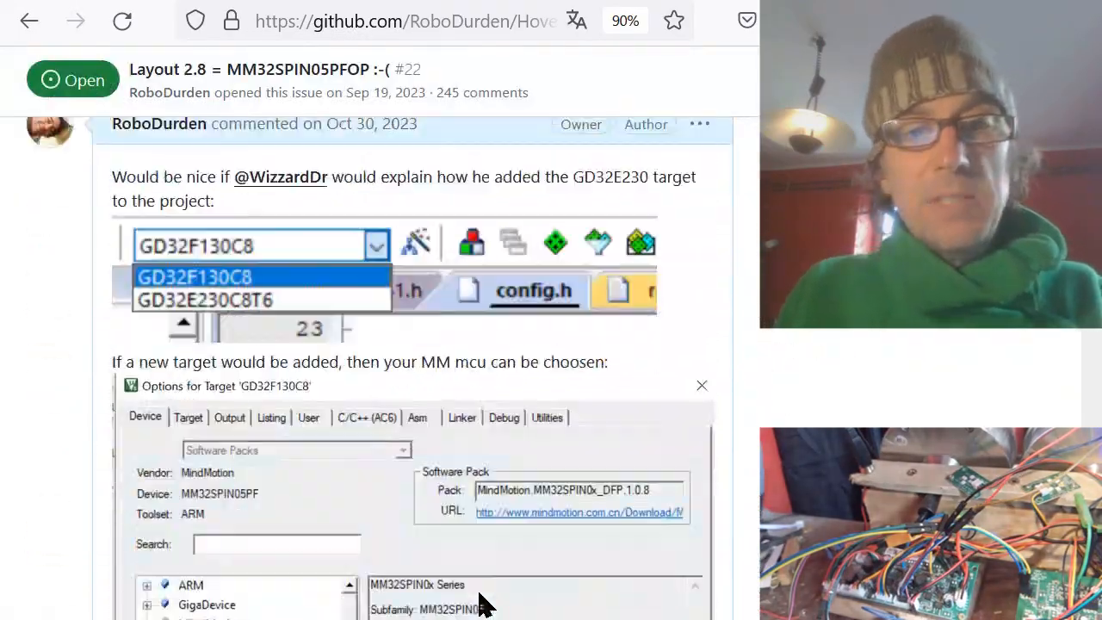
scroll(down, 3)
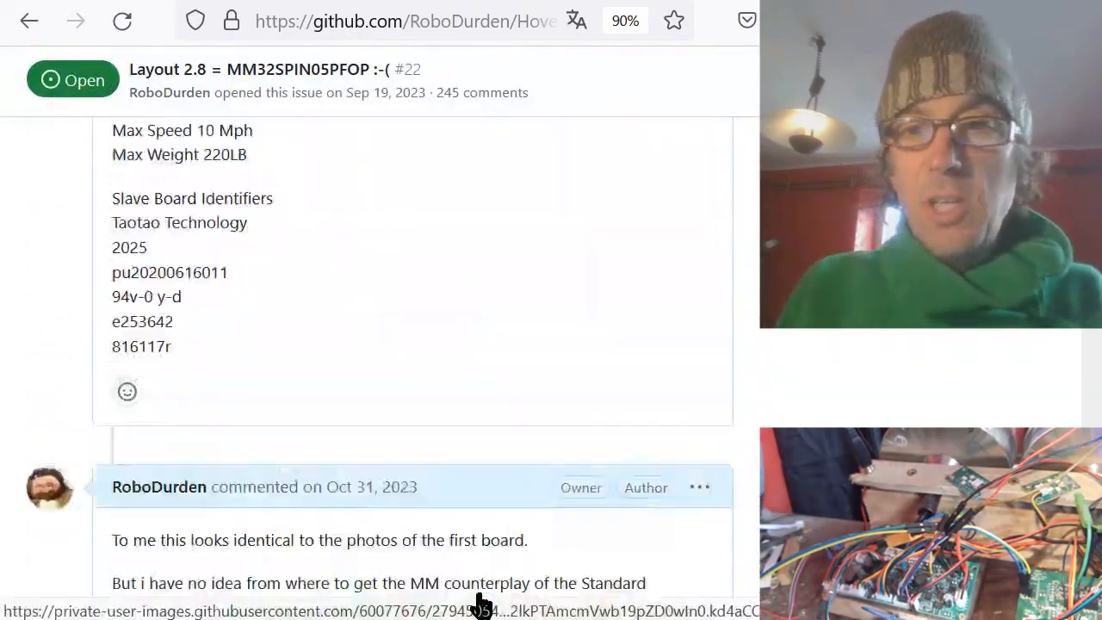
scroll(down, 3)
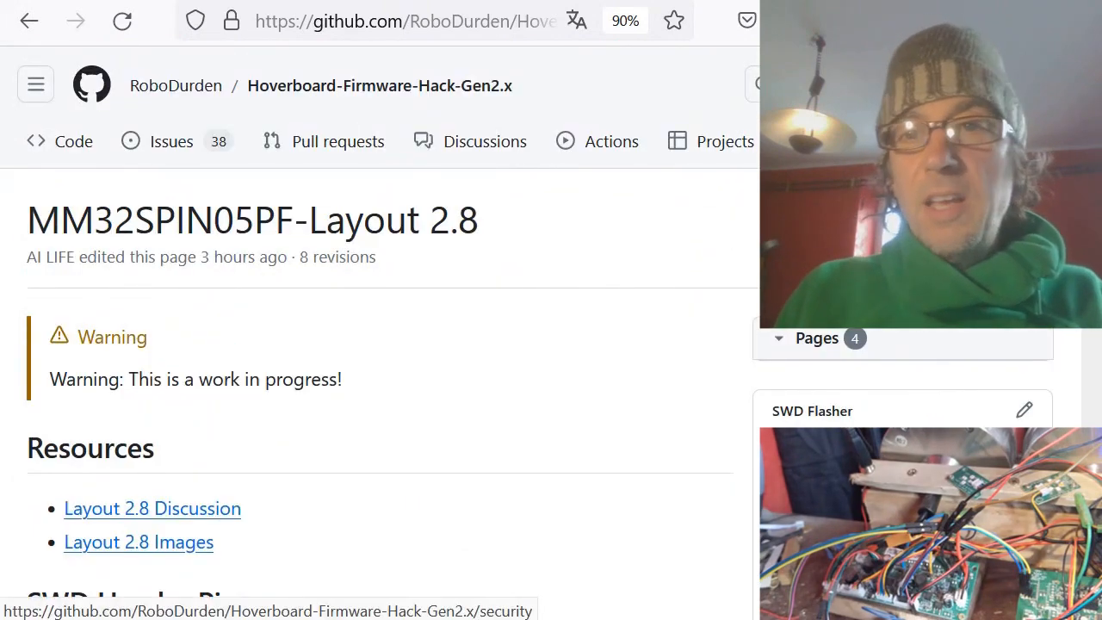
scroll(down, 3)
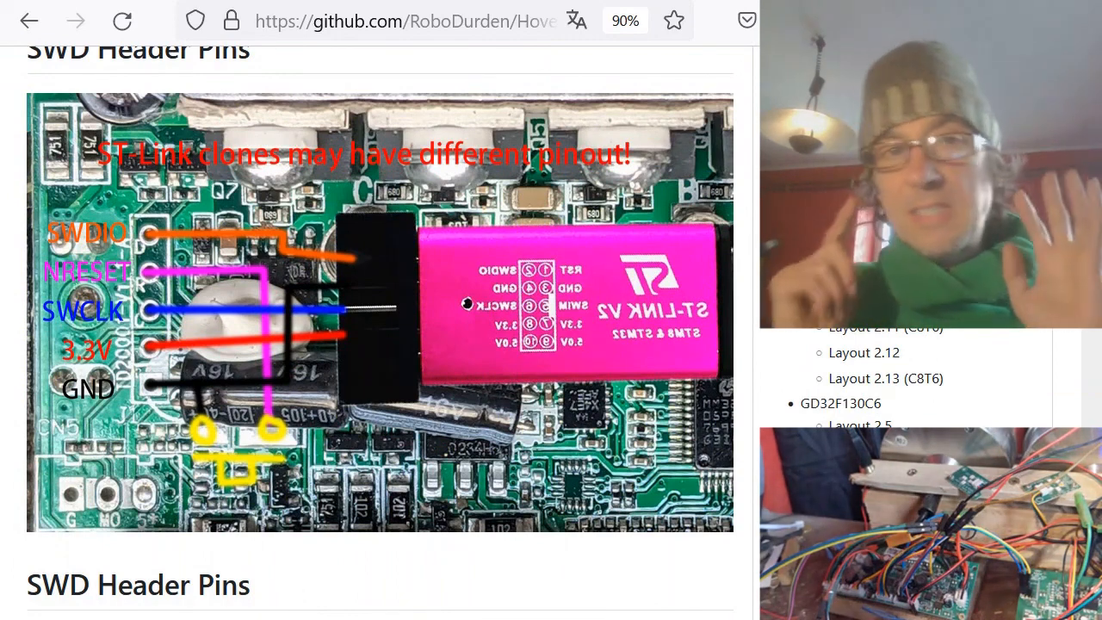
scroll(down, 3)
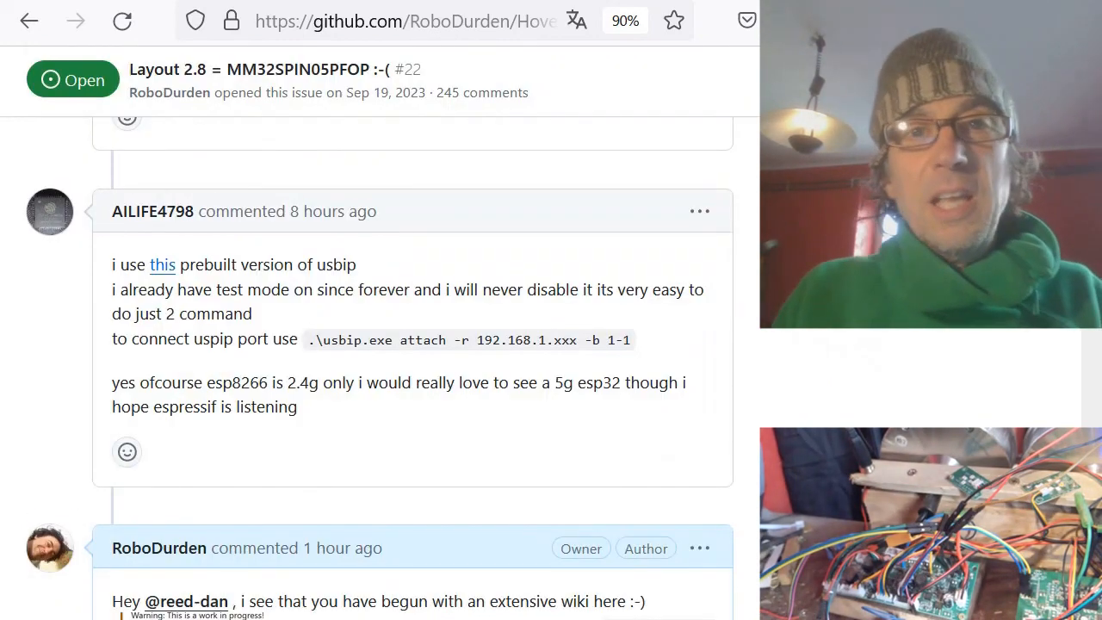
scroll(down, 3)
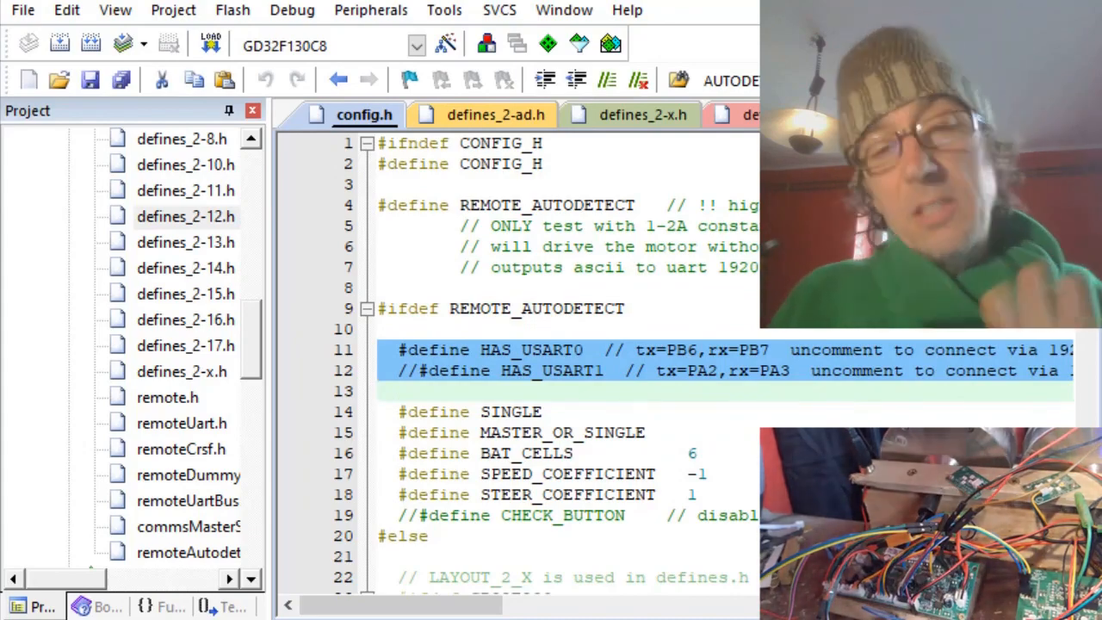
key(Alt+Tab)
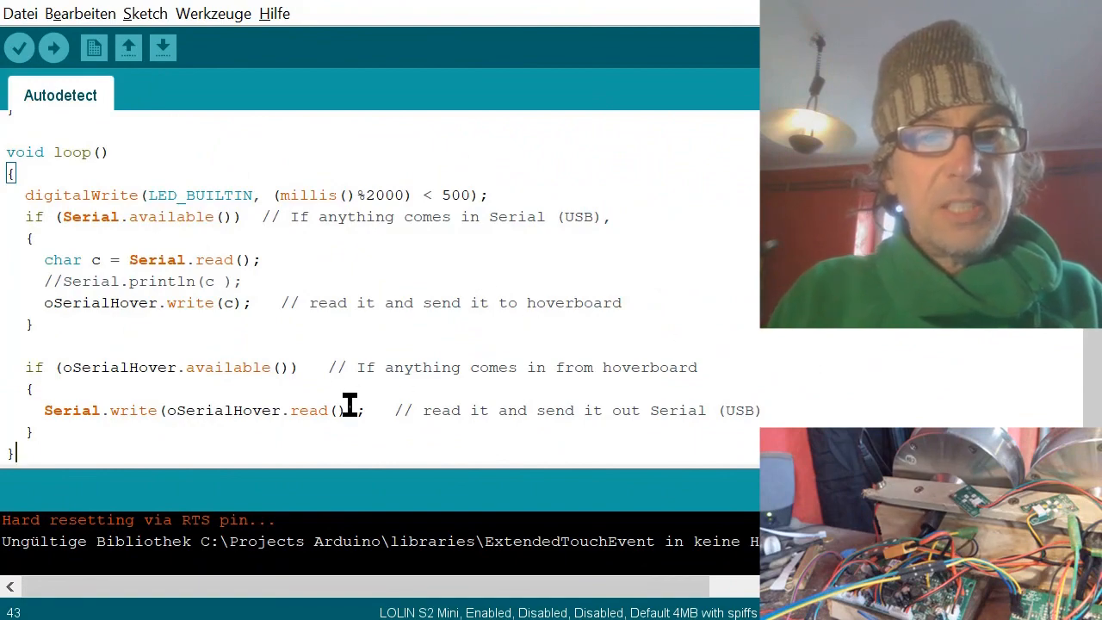
- Switch to the Arduino IDE window holding the Autodetect pass-through sketch
key(alt+tab)
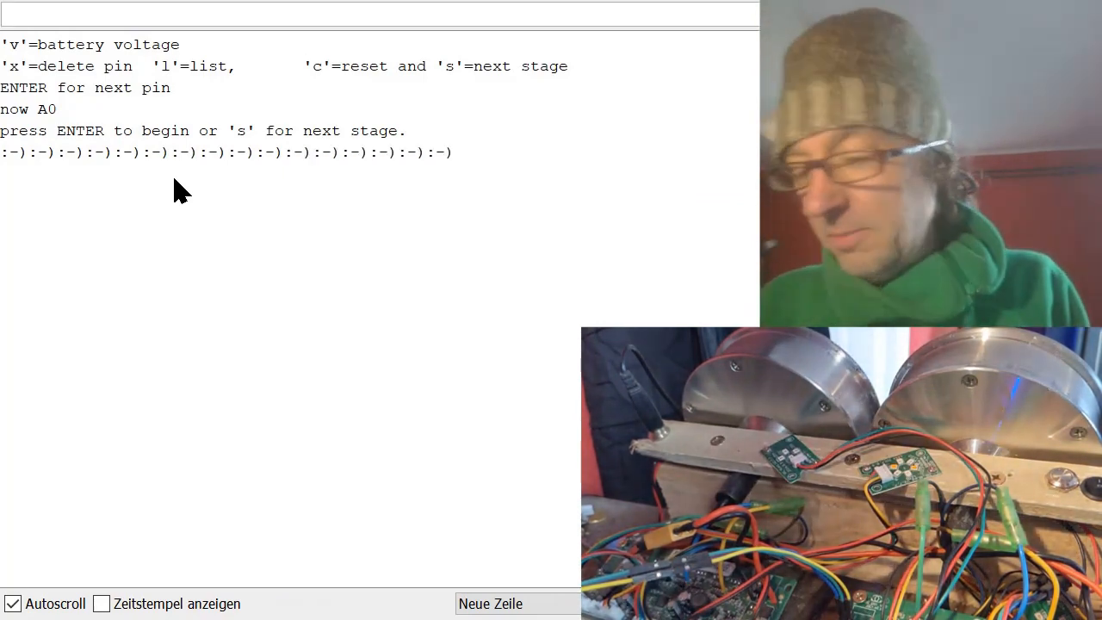
- Send Enter in the Serial Monitor to start the autodetect pin-detection stage
key(enter)
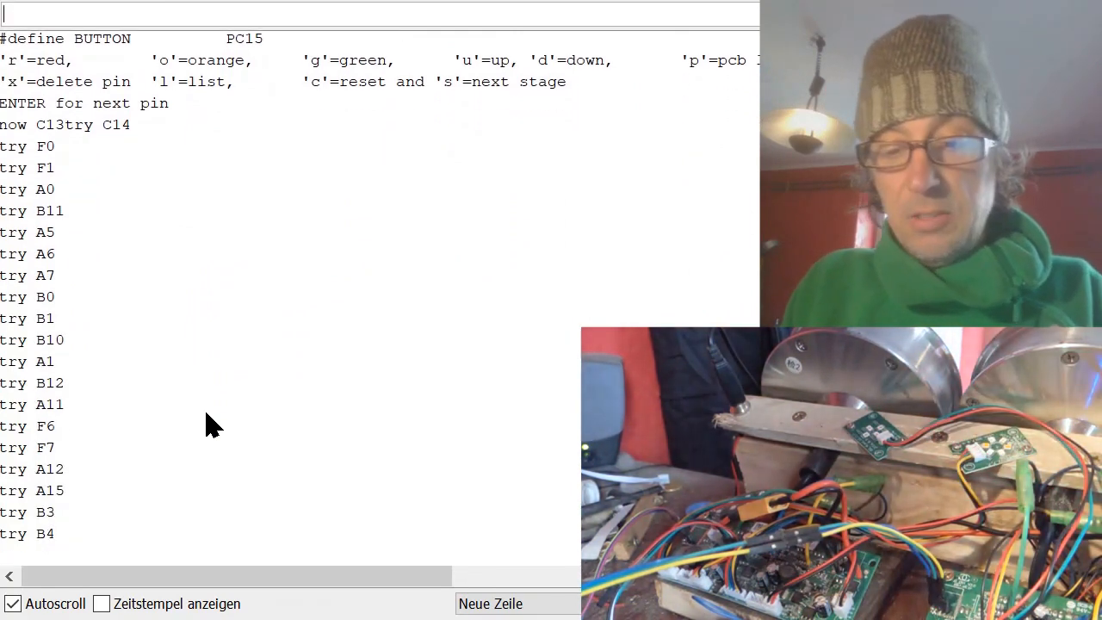
- Scroll the Serial Monitor to follow the LED and buzzer pin results
scroll(down, 3)
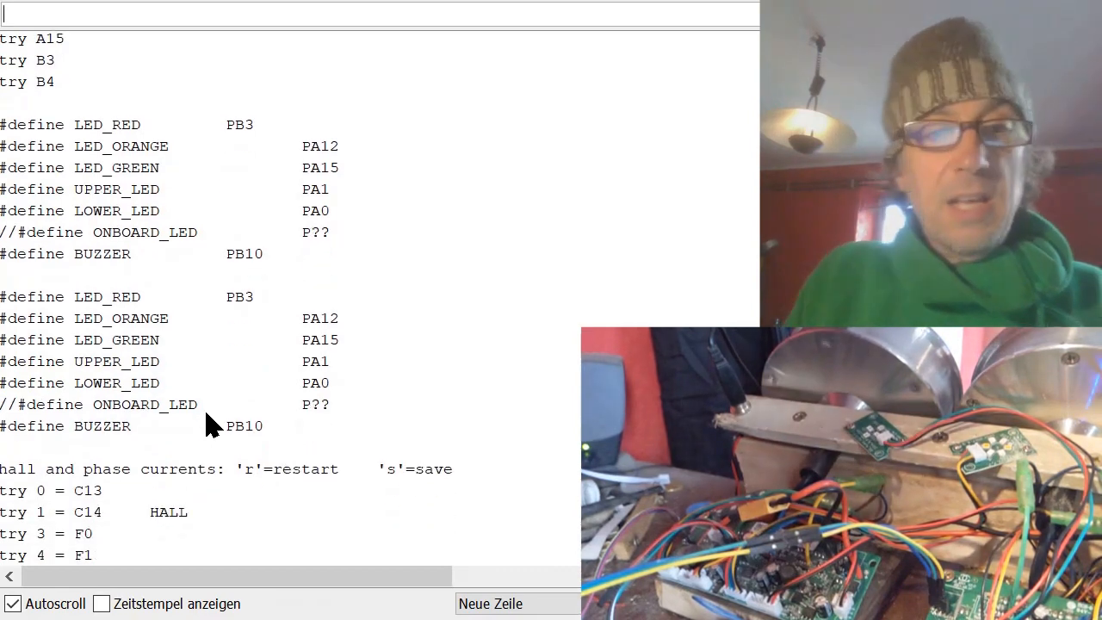
- Send 's' to save the stage and read the detected pins: CURRENT_DC PA6, HALL_A PB11, HALL_B PC14, HALL_C PF1, PHASE_A PB0
scroll(down, 3)
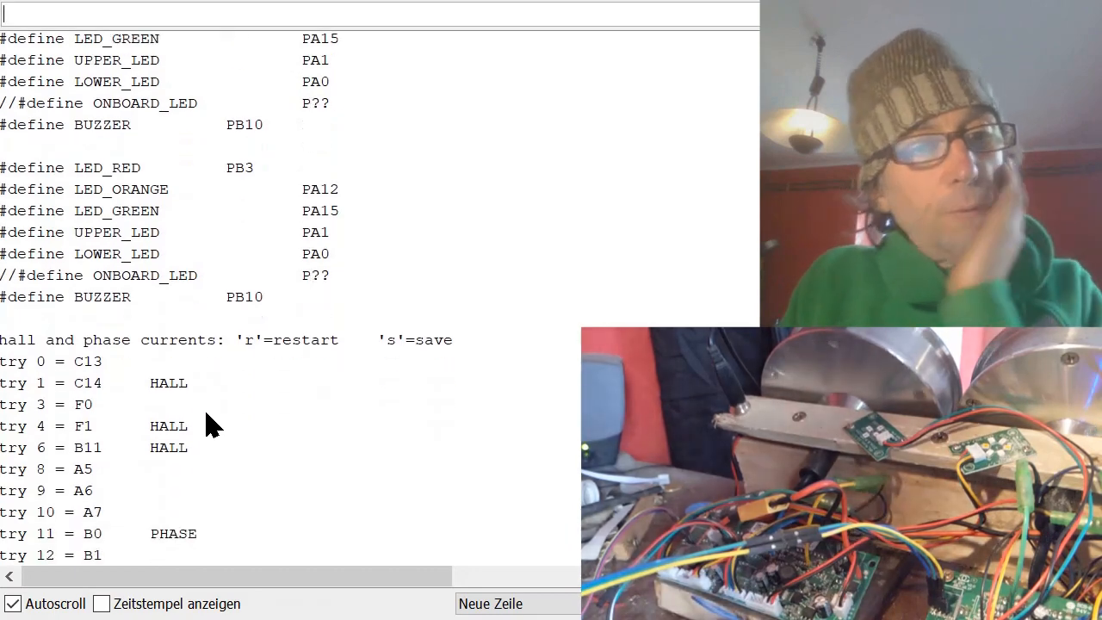
scroll(down, 3)
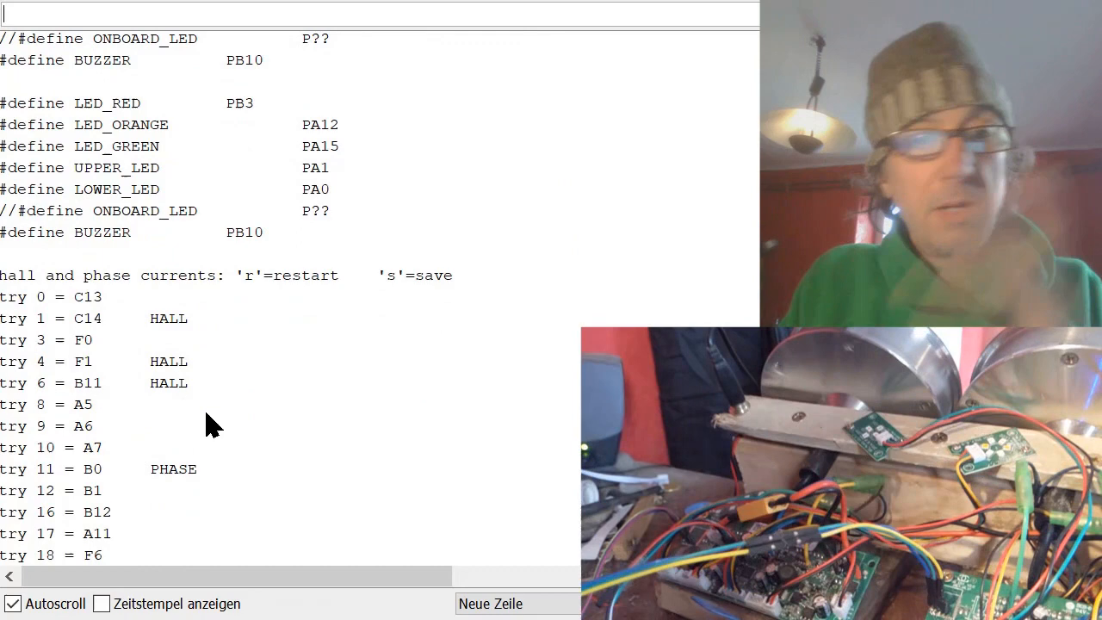
scroll(down, 3)
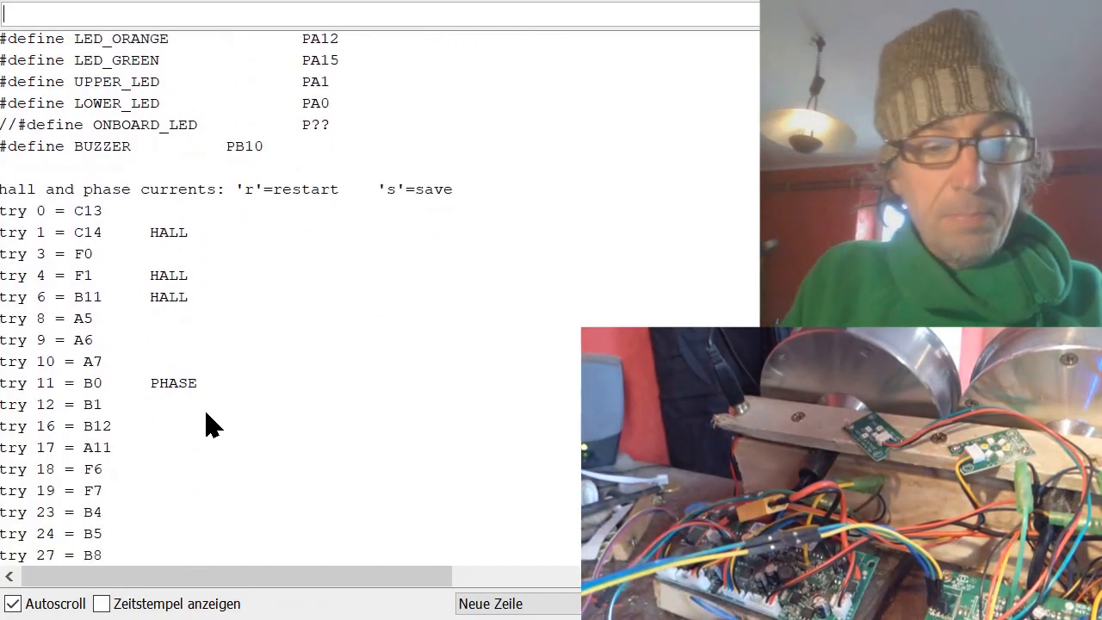
text(s)
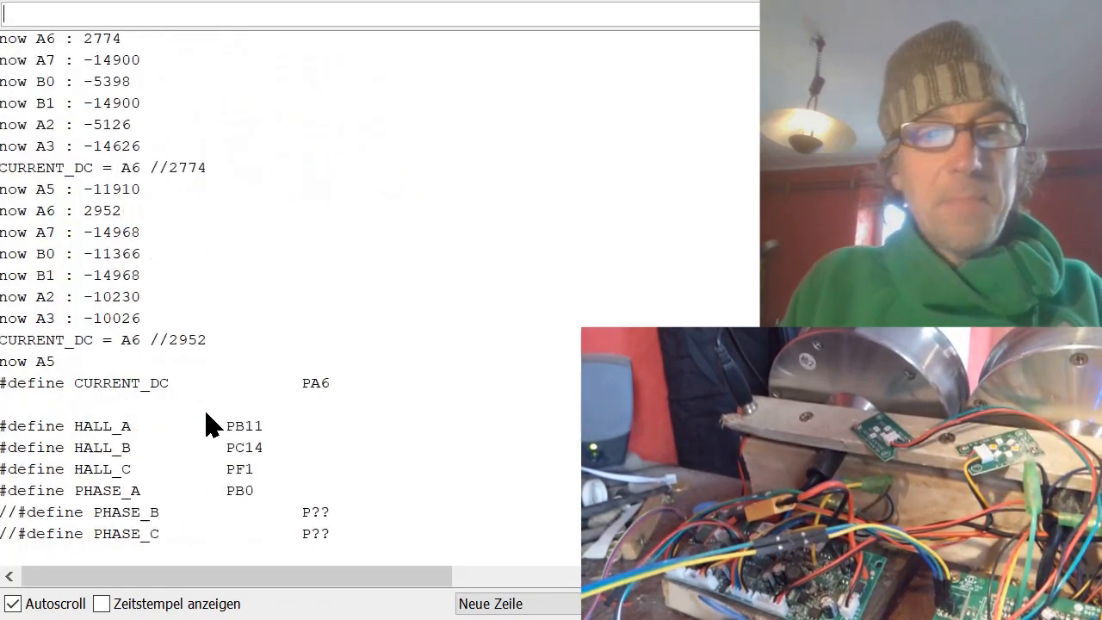
scroll(down, 3)
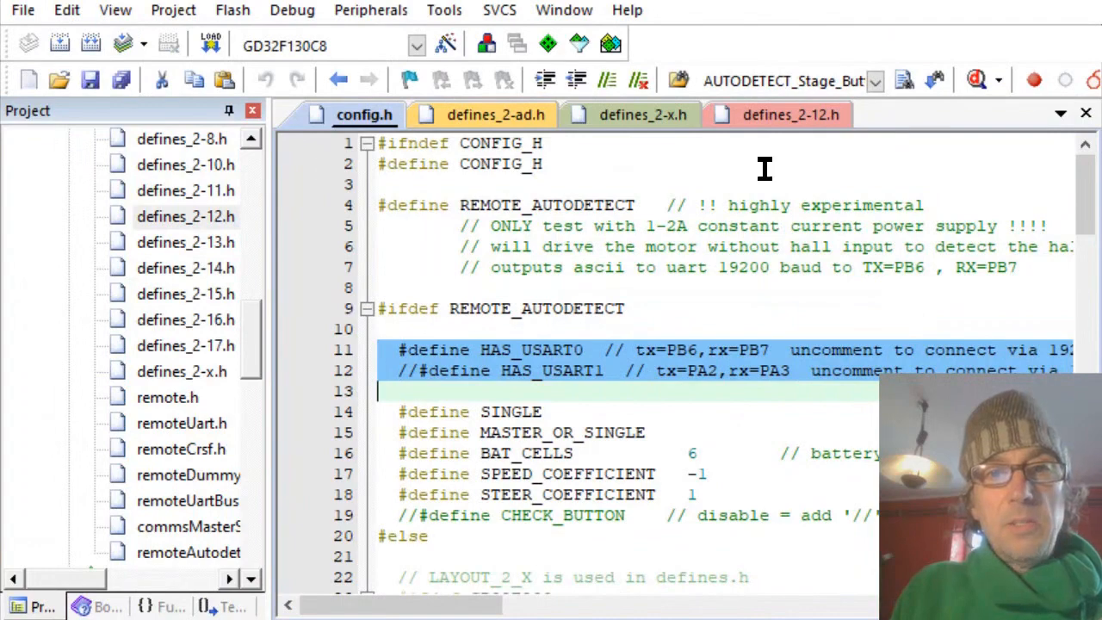
- Take the autodetect example block from defines_2-x.h into defines_2-12.h and review it
click(644, 114)
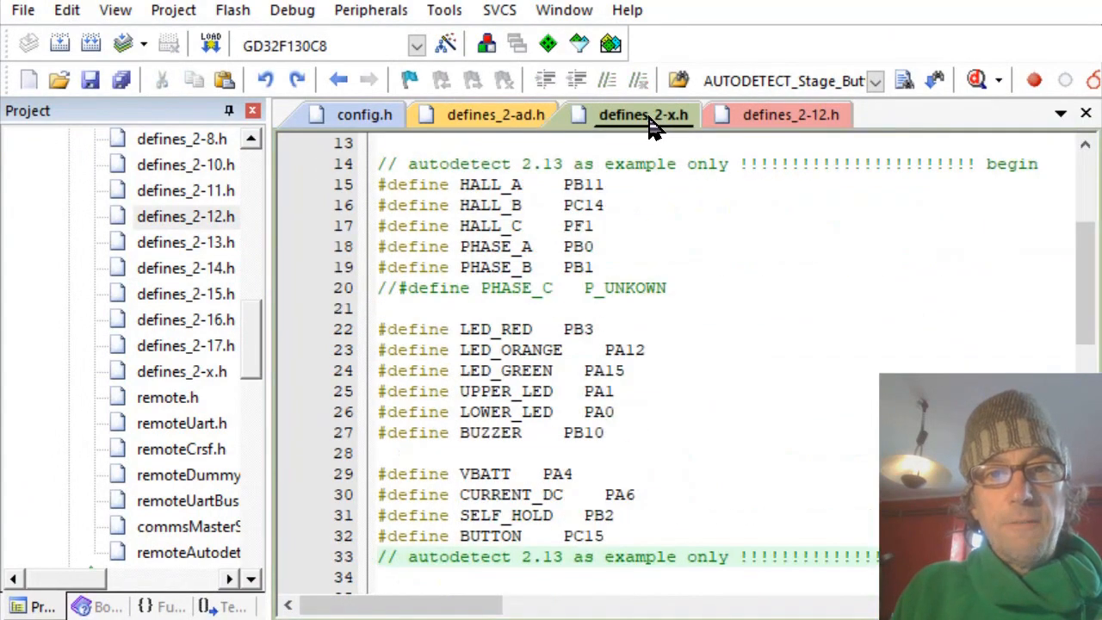
click(785, 114)
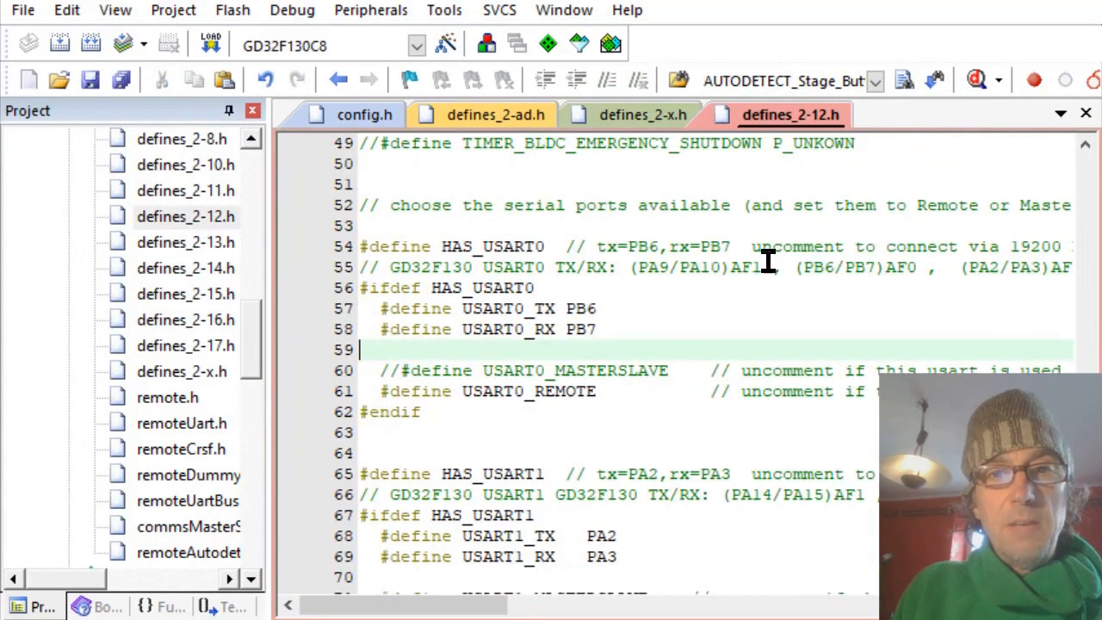
mouse_move(857, 272)
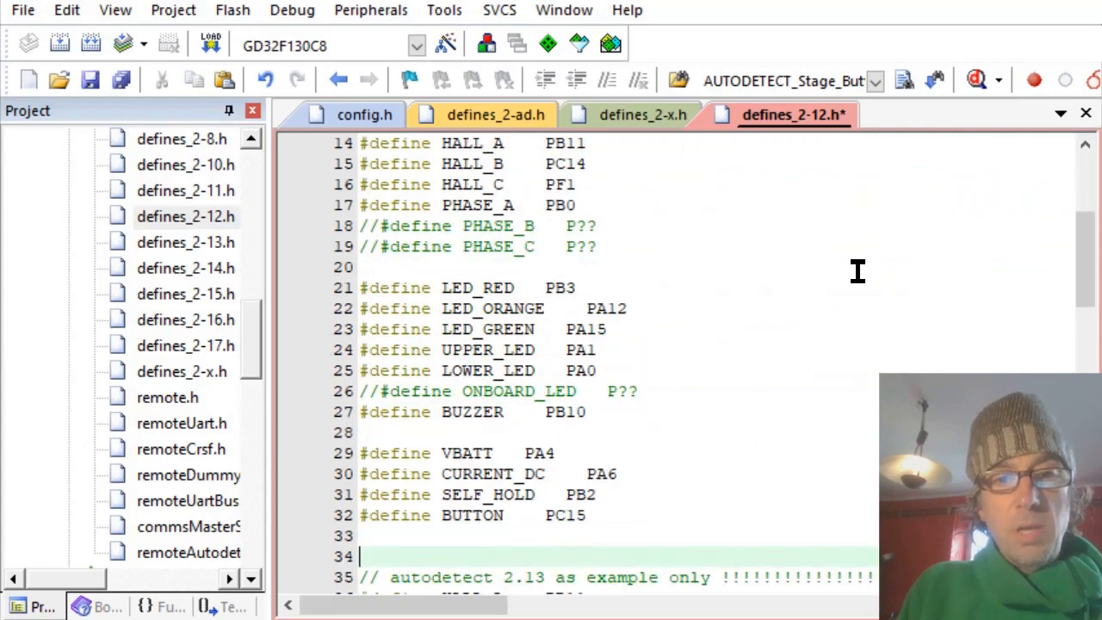
scroll(down, 3)
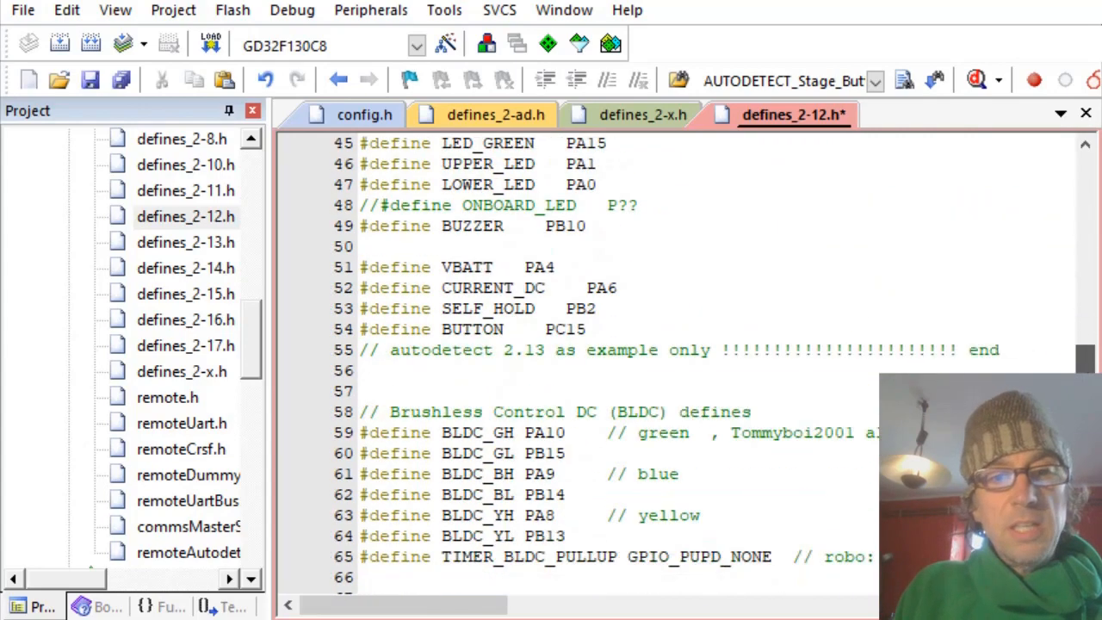
scroll(down, 3)
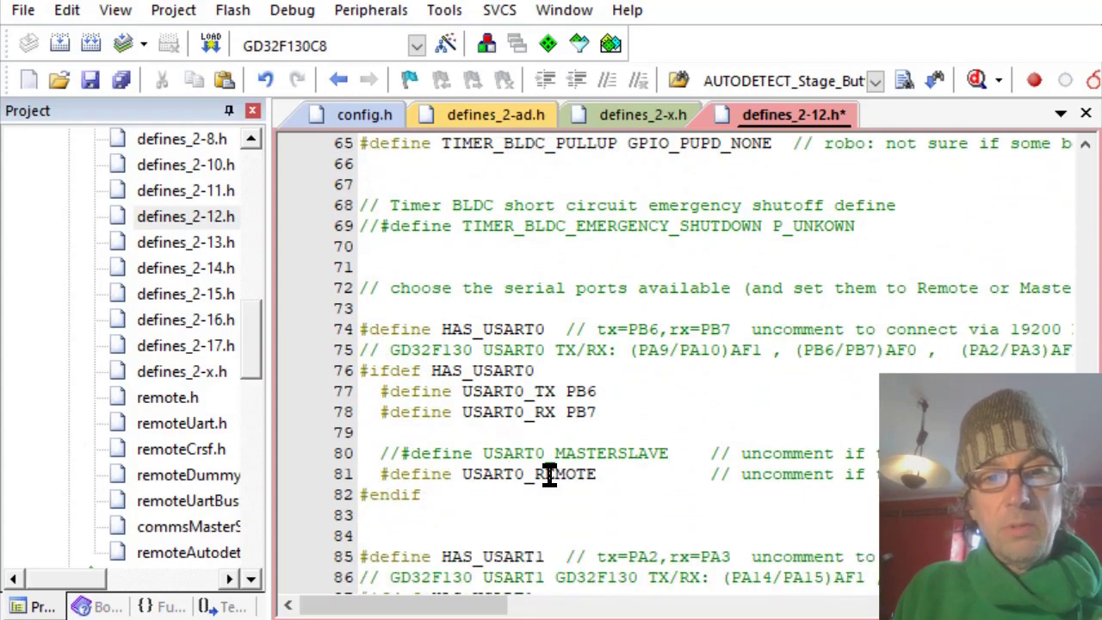
- Comment out REMOTE_AUTODETECT with //, set the default LAYOUT to 12 in config.h, and build
double_click(527, 474)
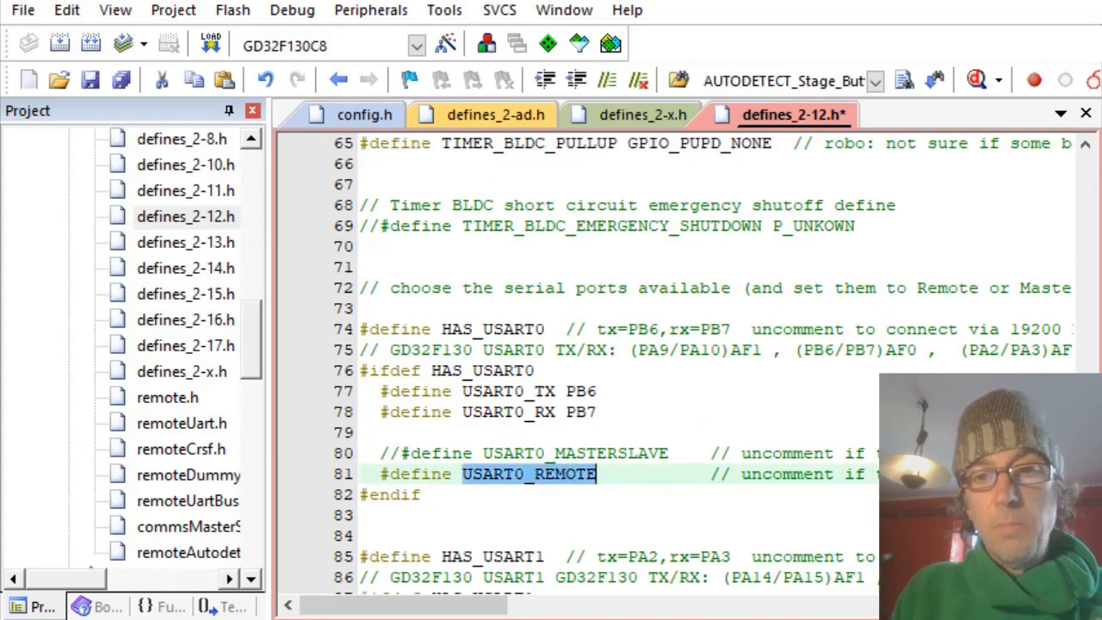
scroll(down, 3)
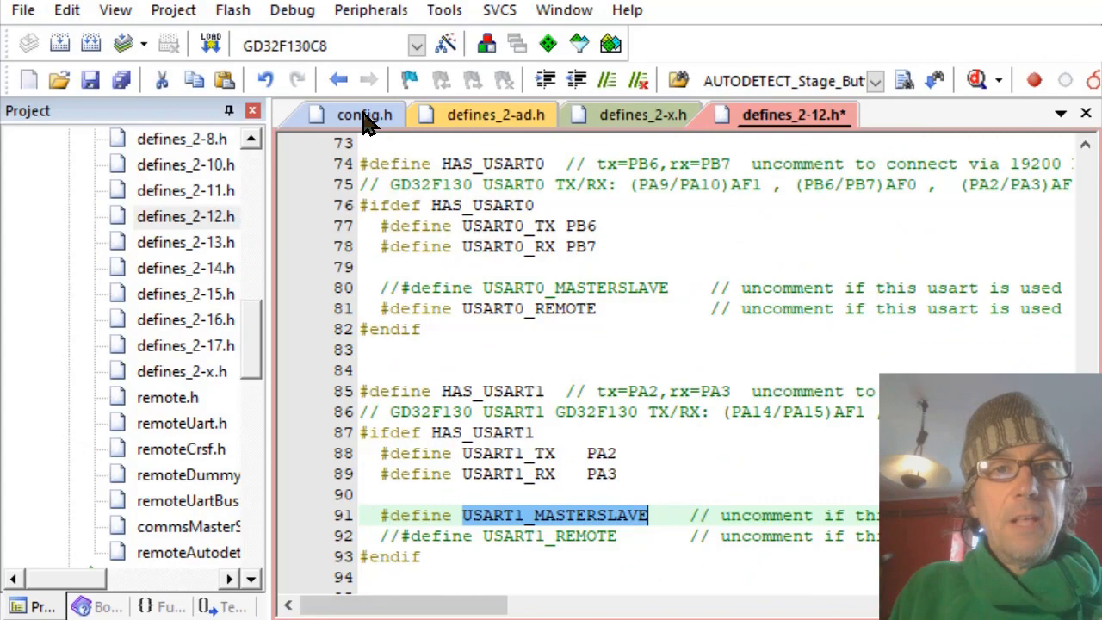
click(365, 114)
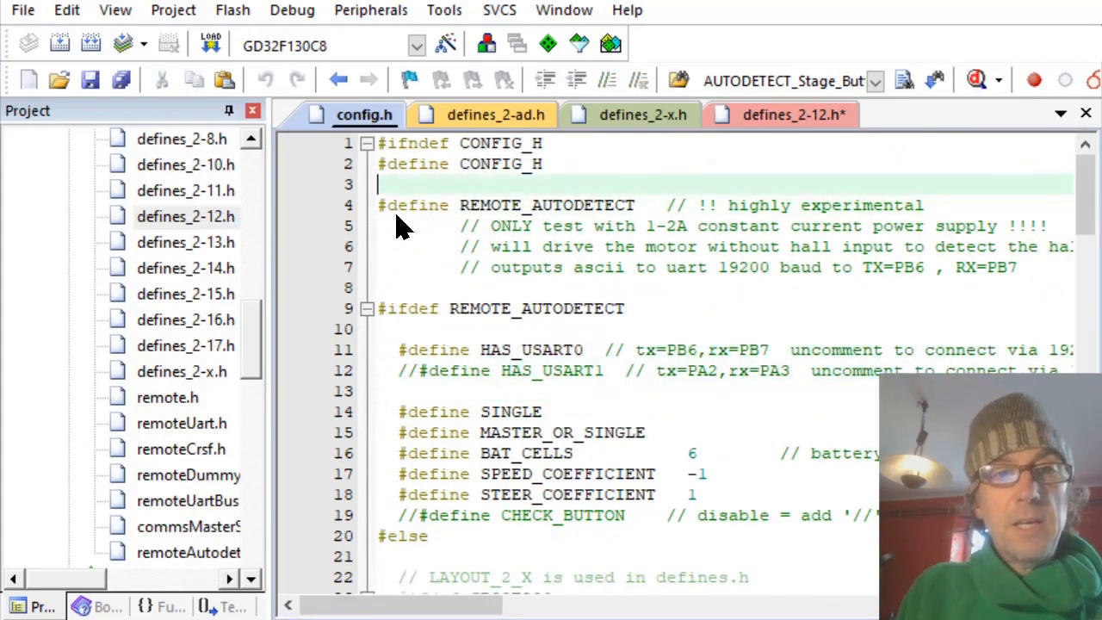
text(//)
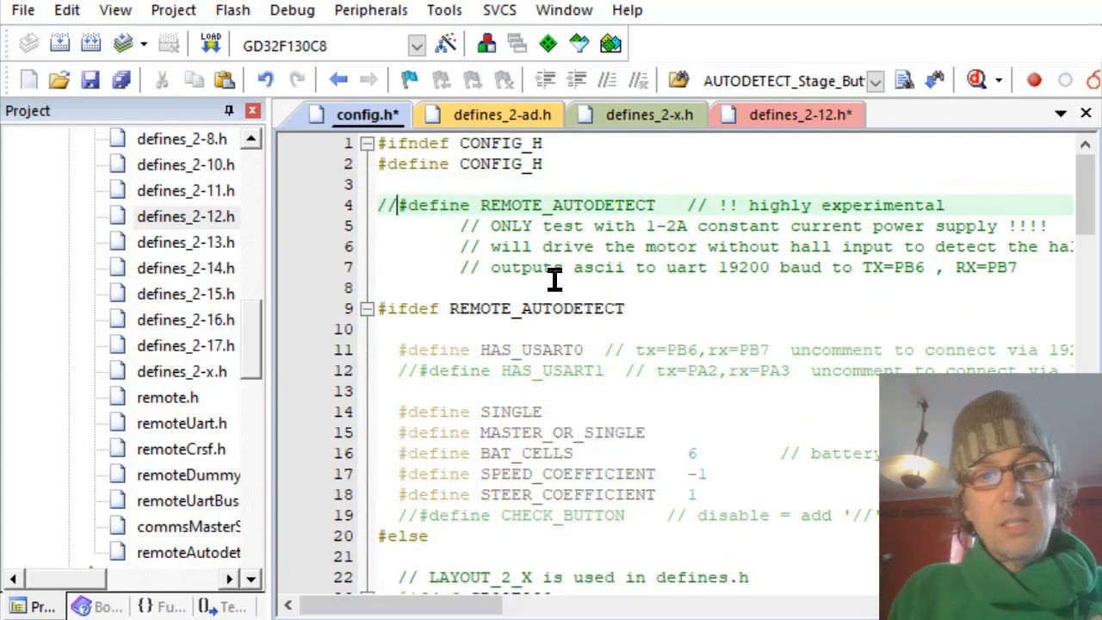
scroll(down, 3)
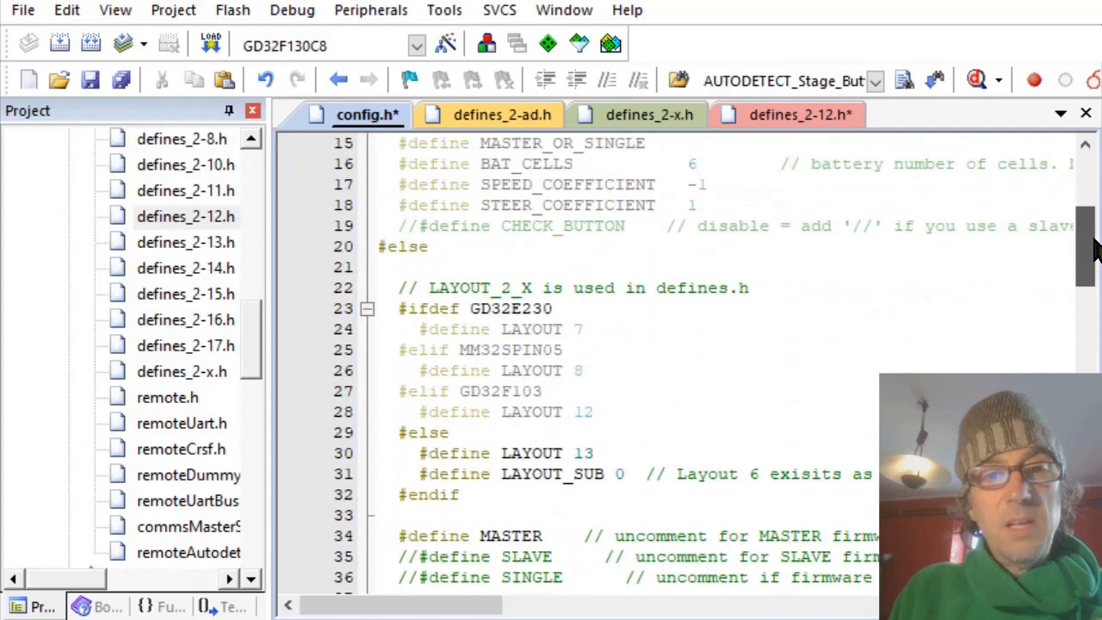
scroll(down, 3)
text(2)
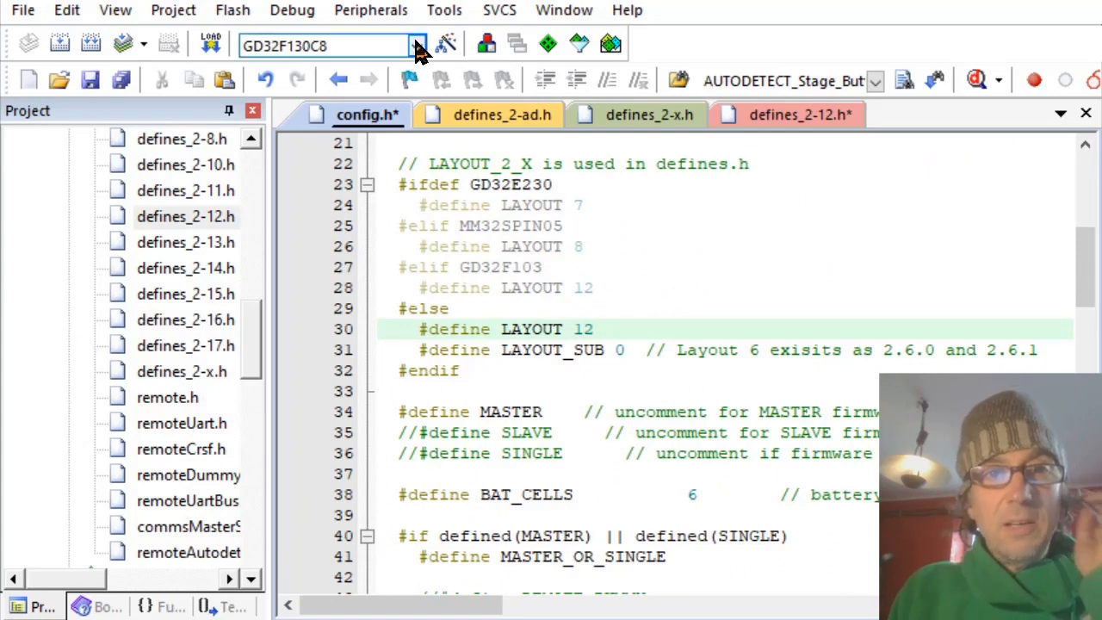
click(413, 45)
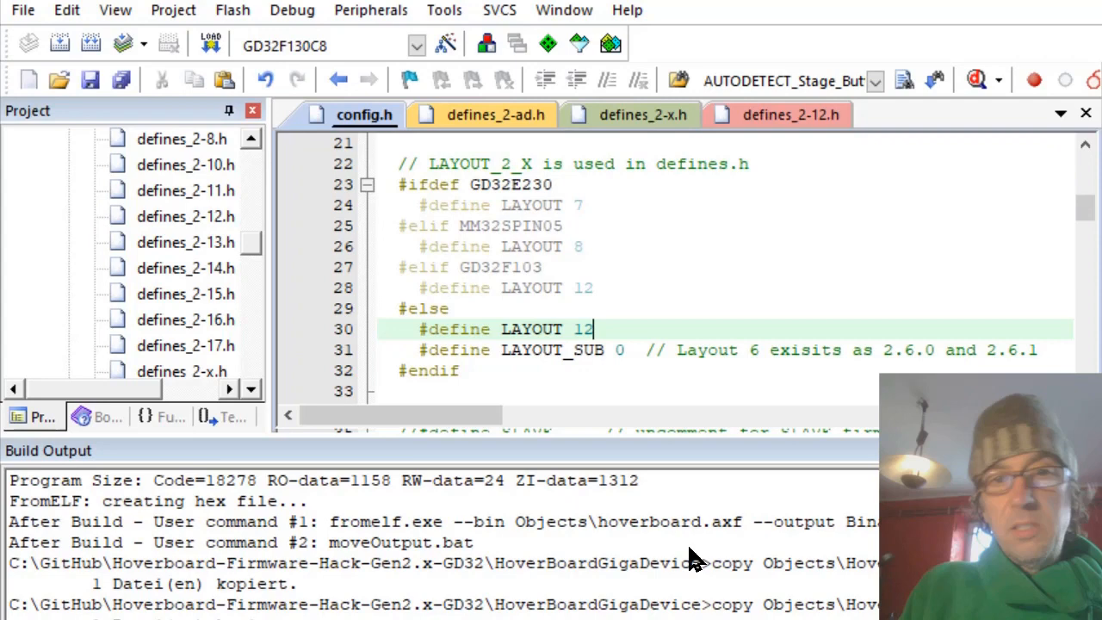
mouse_move(703, 576)
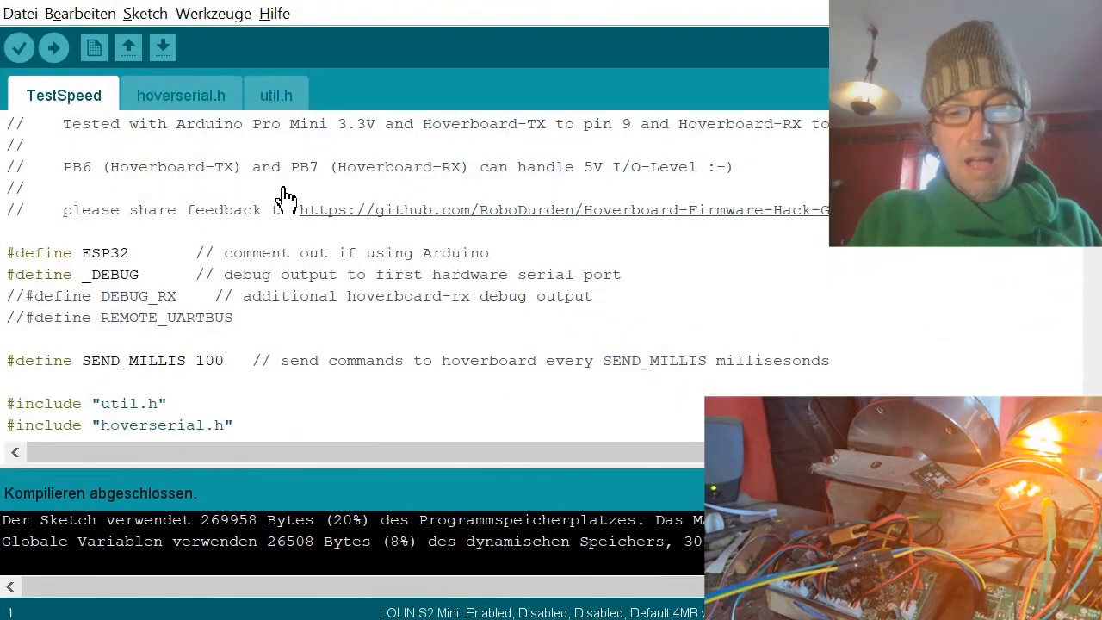
- Verify-compile the TestSpeed sketch for the ESP32 board
click(52, 48)
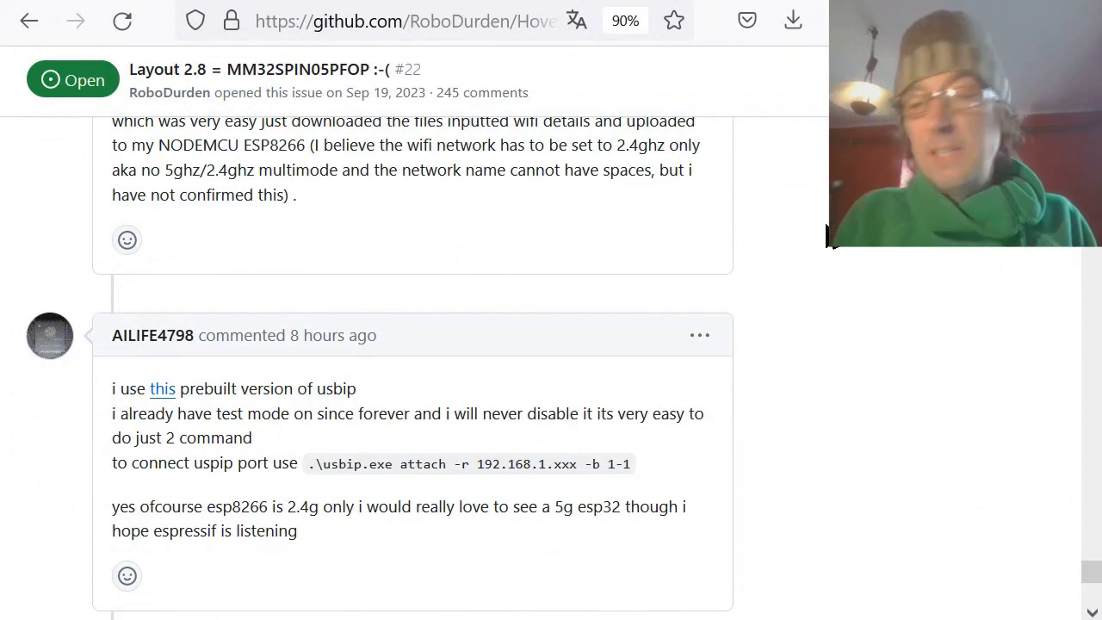
mouse_move(877, 300)
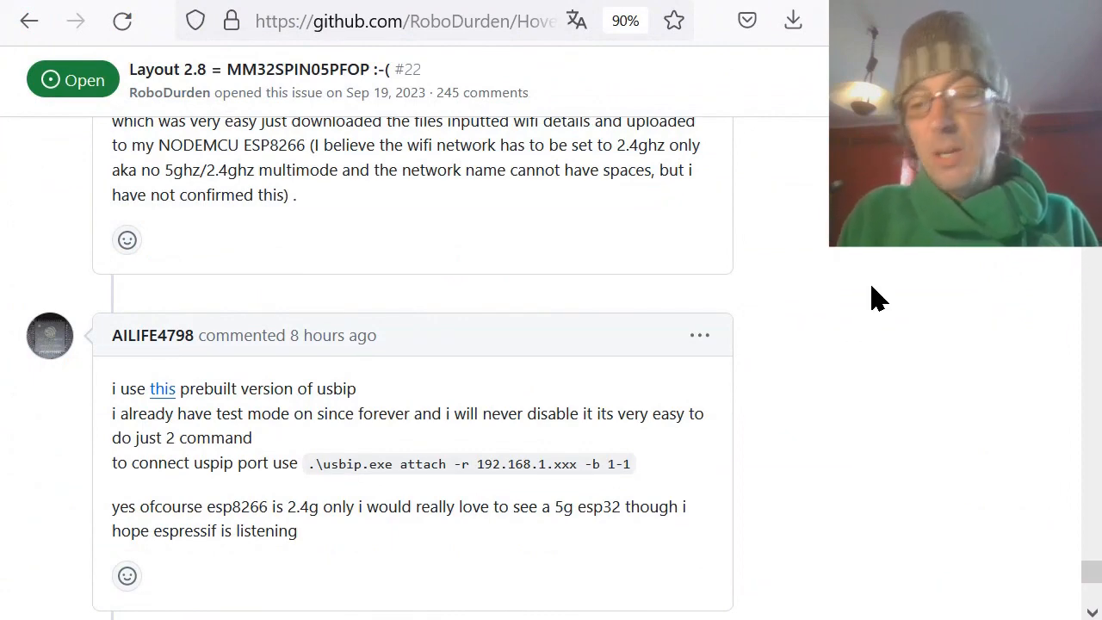
- Scroll the hoverboard wiki to the ST-Link wiring image and SWD Header Pins section
scroll(up, 3)
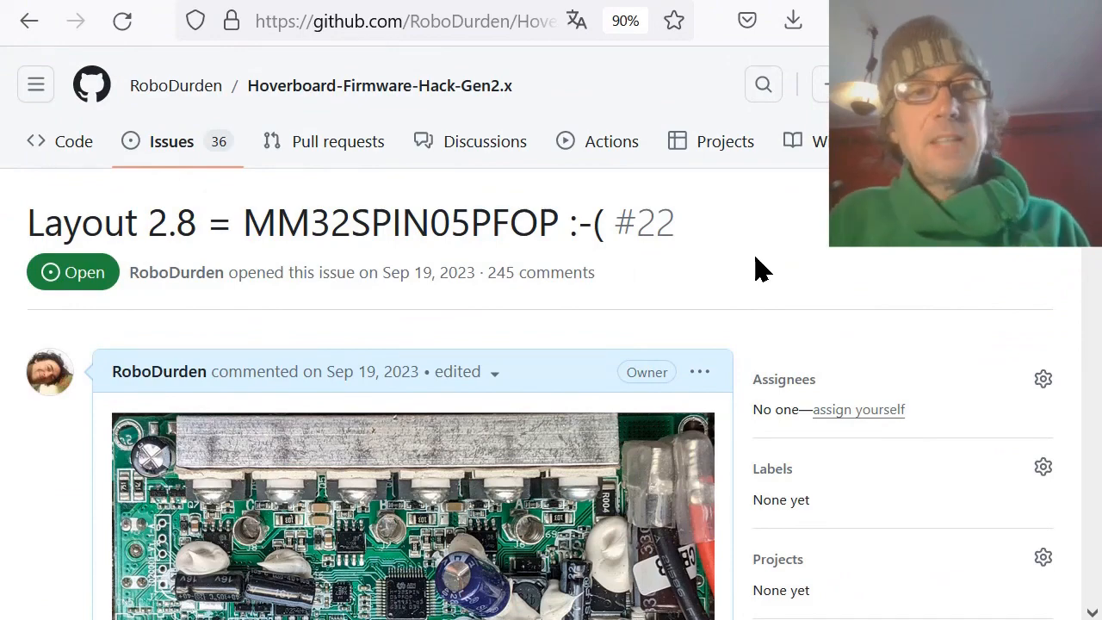
scroll(down, 3)
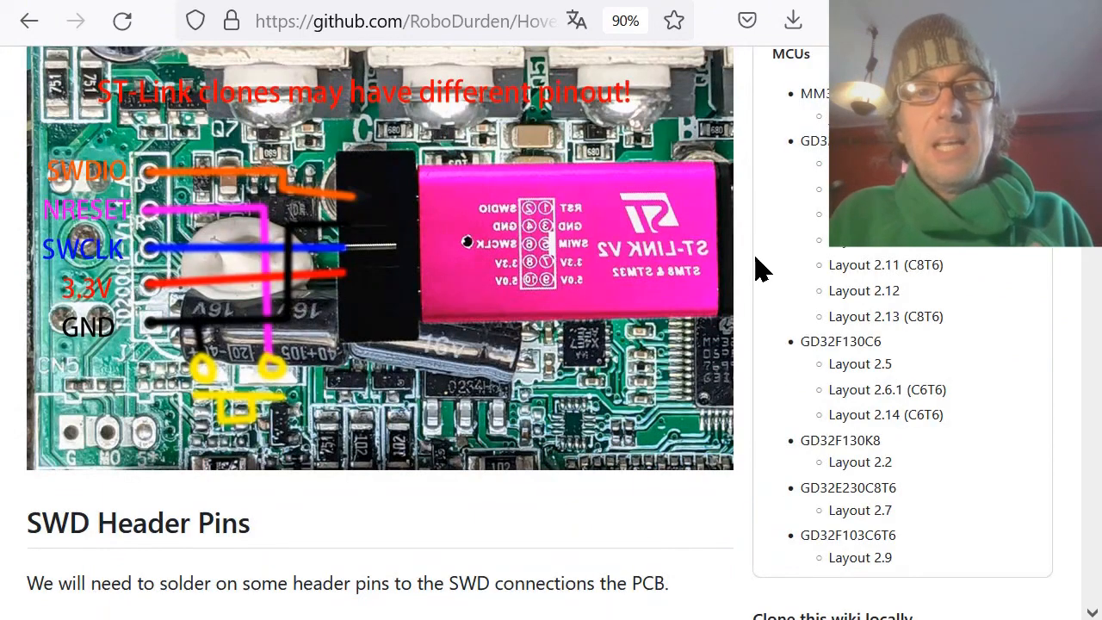
mouse_move(881, 252)
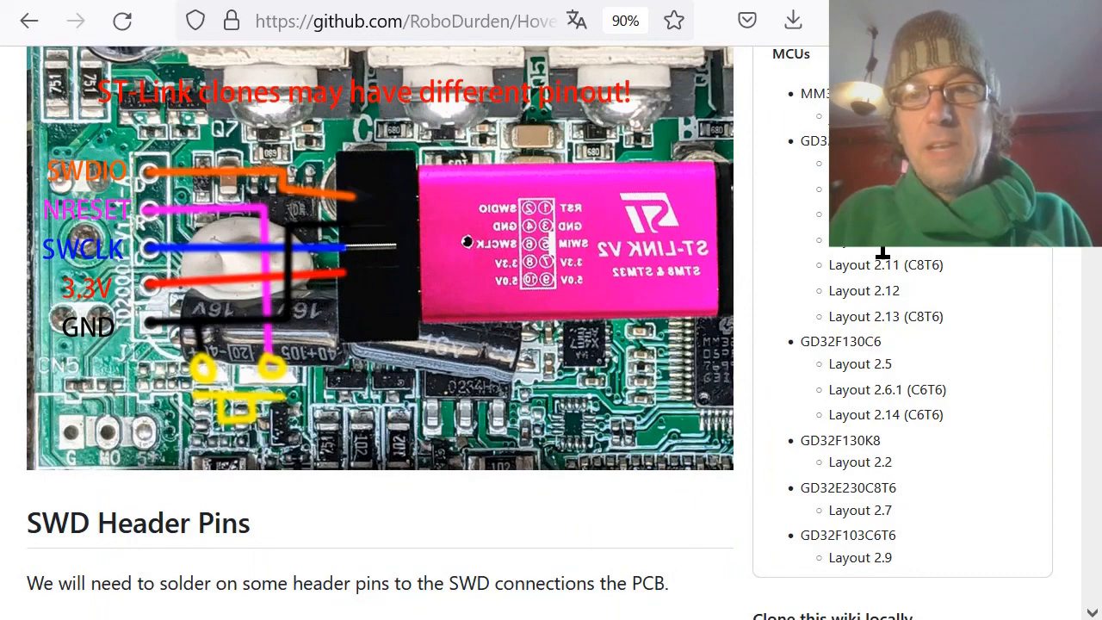
scroll(down, 3)
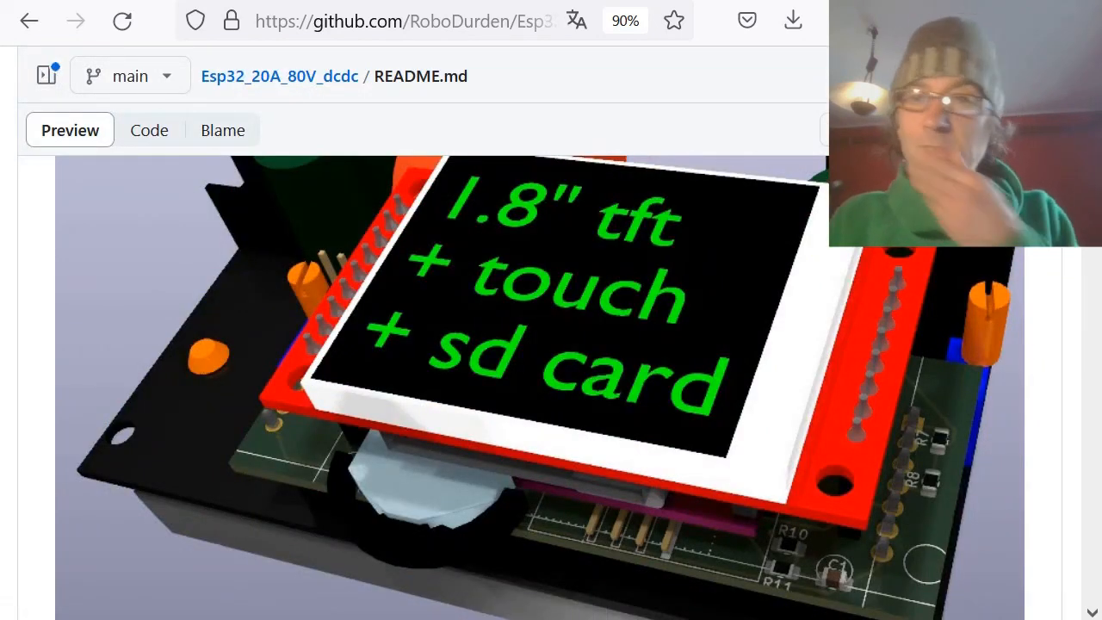
- Scroll through the Esp32_20A_80V_dcdc README's display and PCB layout images
scroll(up, 3)
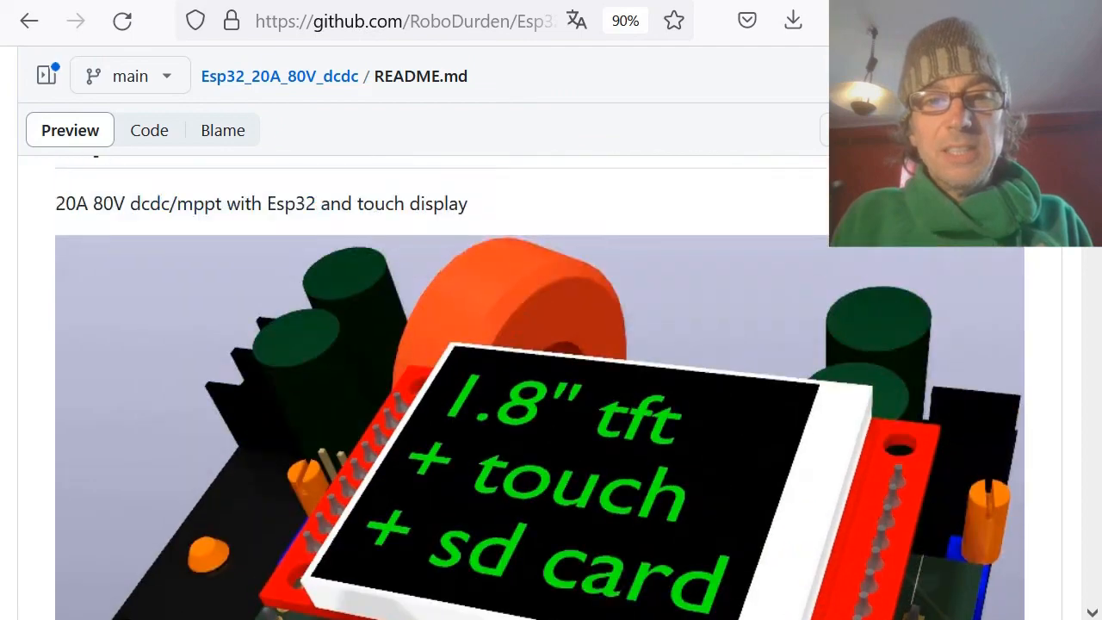
scroll(down, 3)
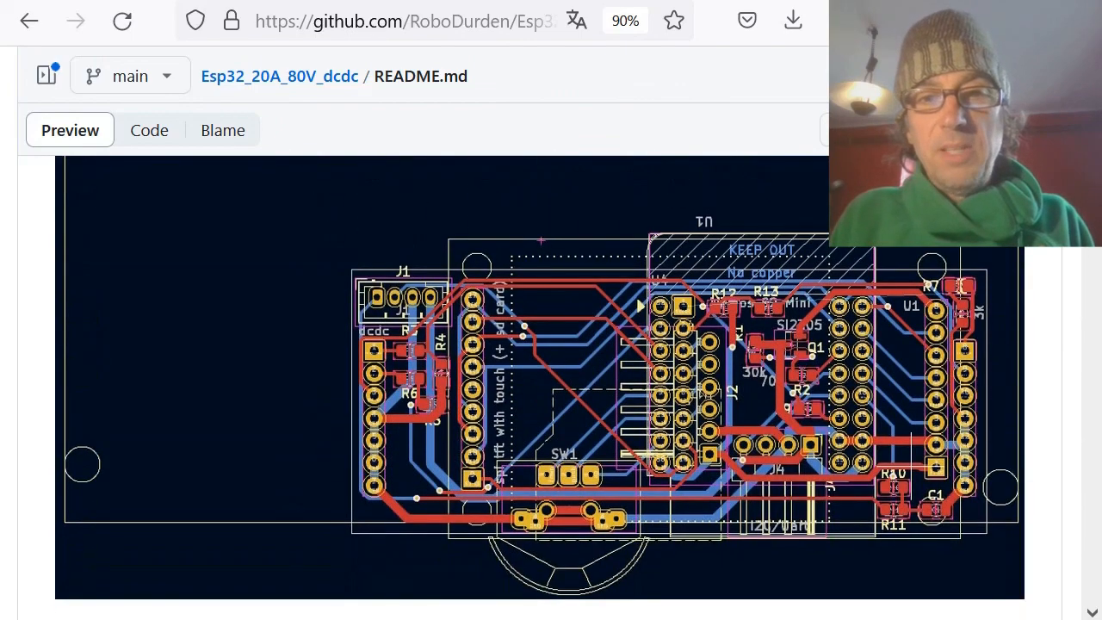
scroll(down, 3)
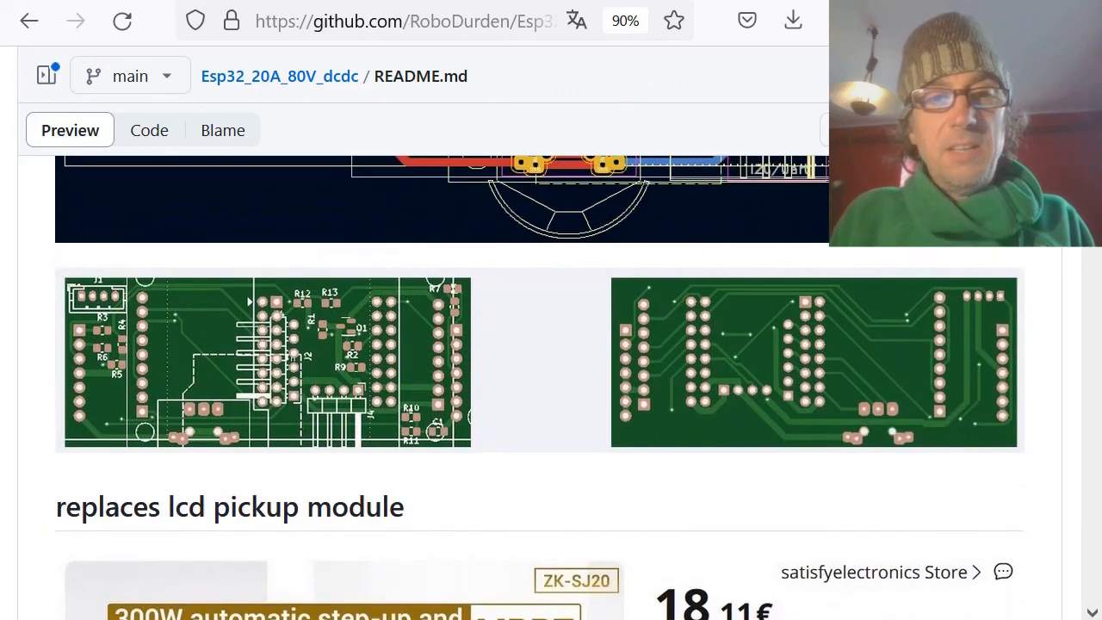
mouse_move(414, 369)
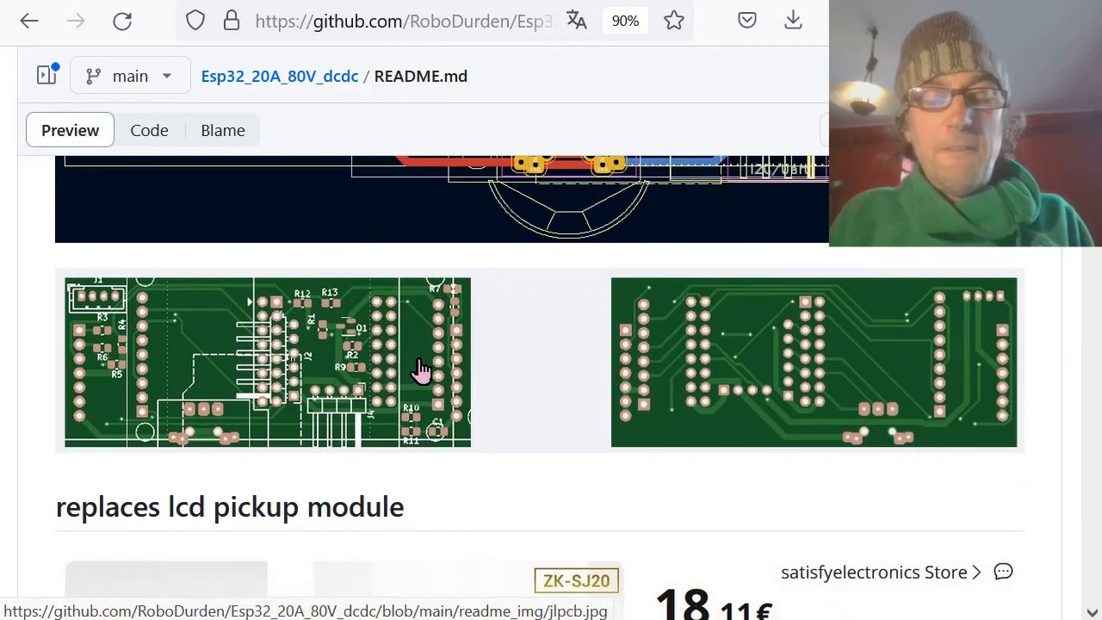
mouse_move(558, 354)
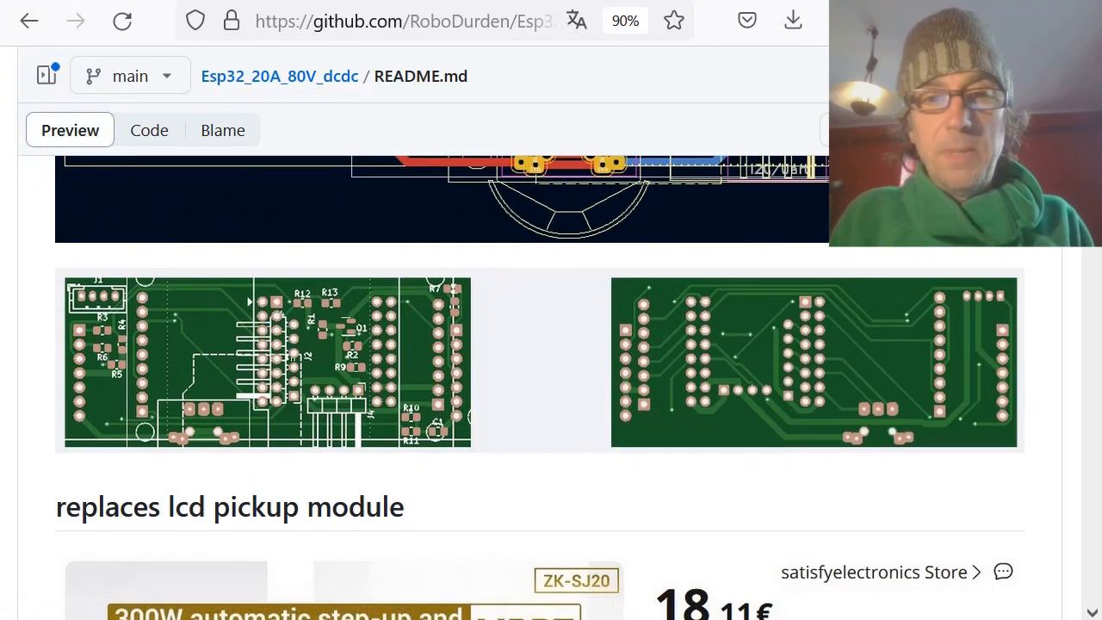
scroll(down, 3)
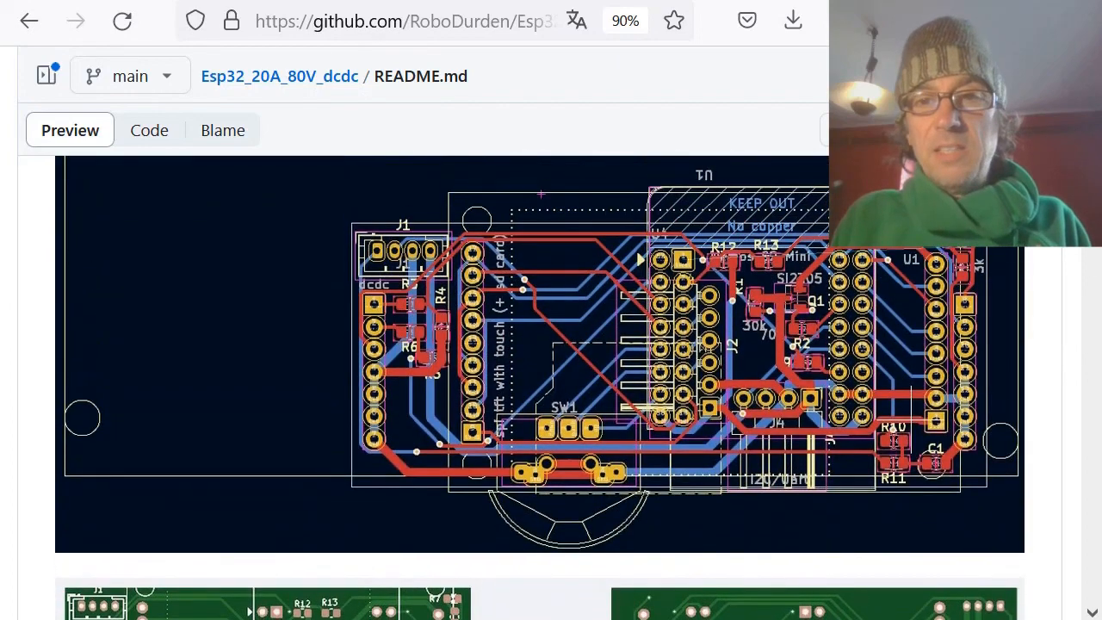
mouse_move(864, 368)
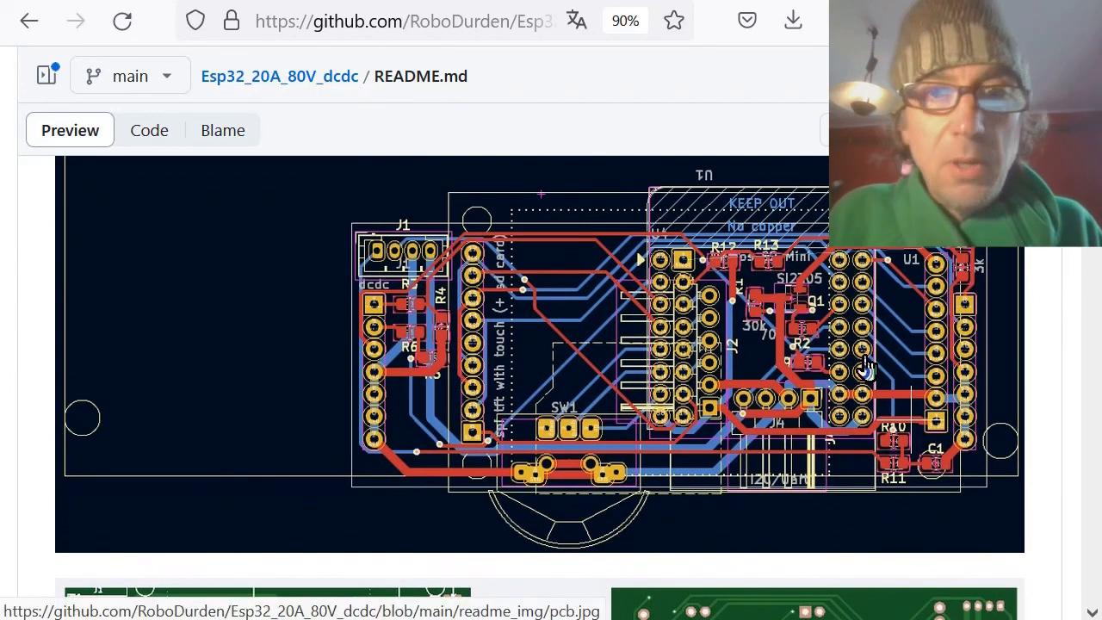
mouse_move(978, 296)
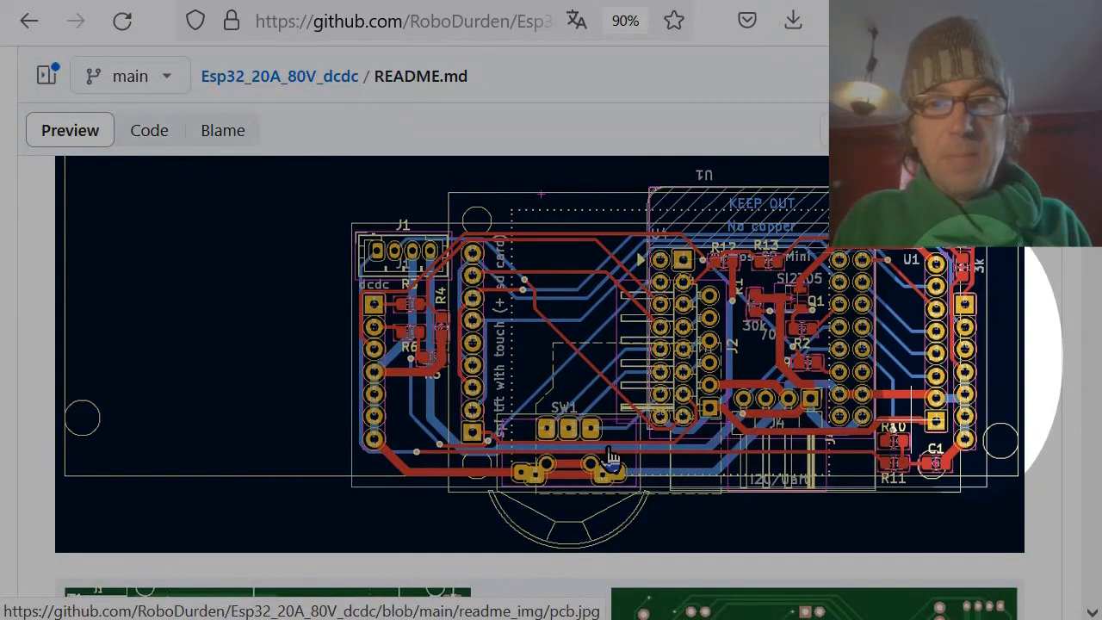
mouse_move(954, 334)
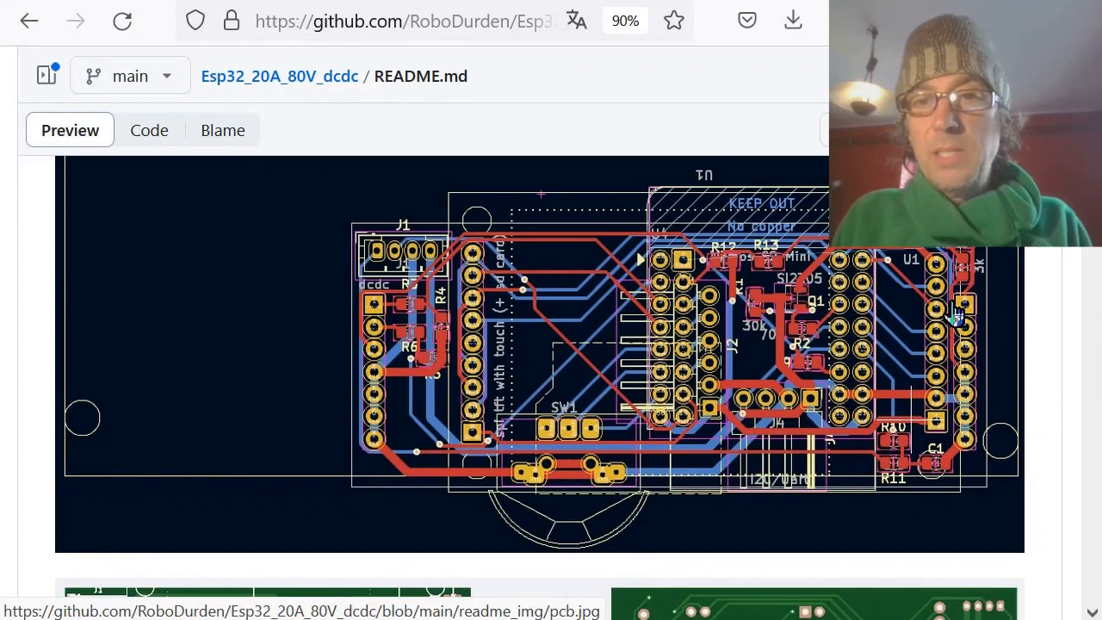
mouse_move(1033, 279)
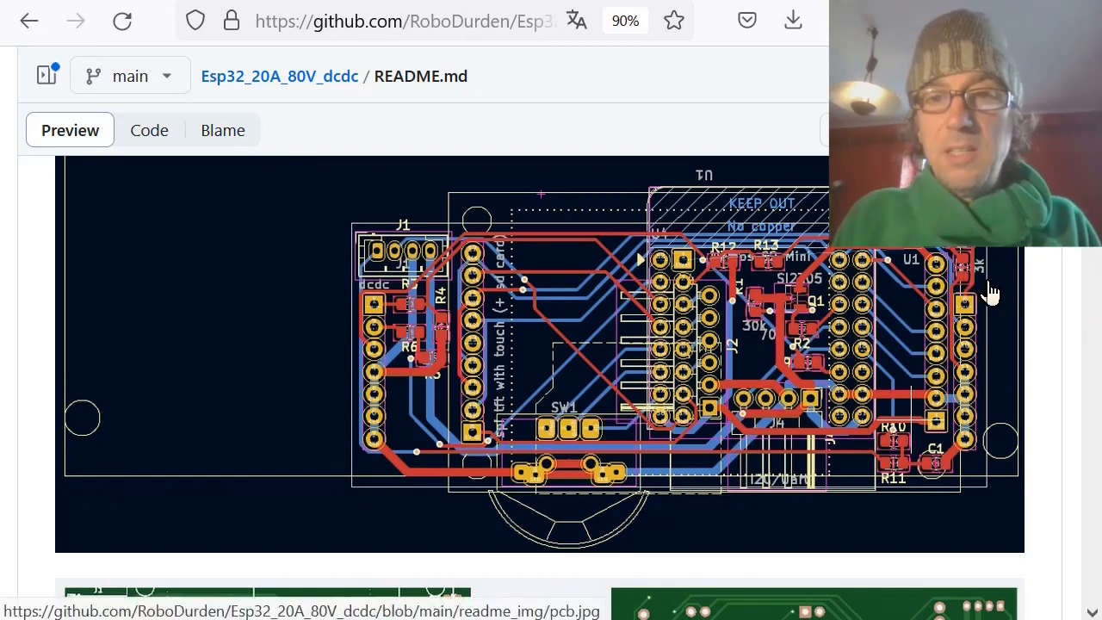
mouse_move(968, 382)
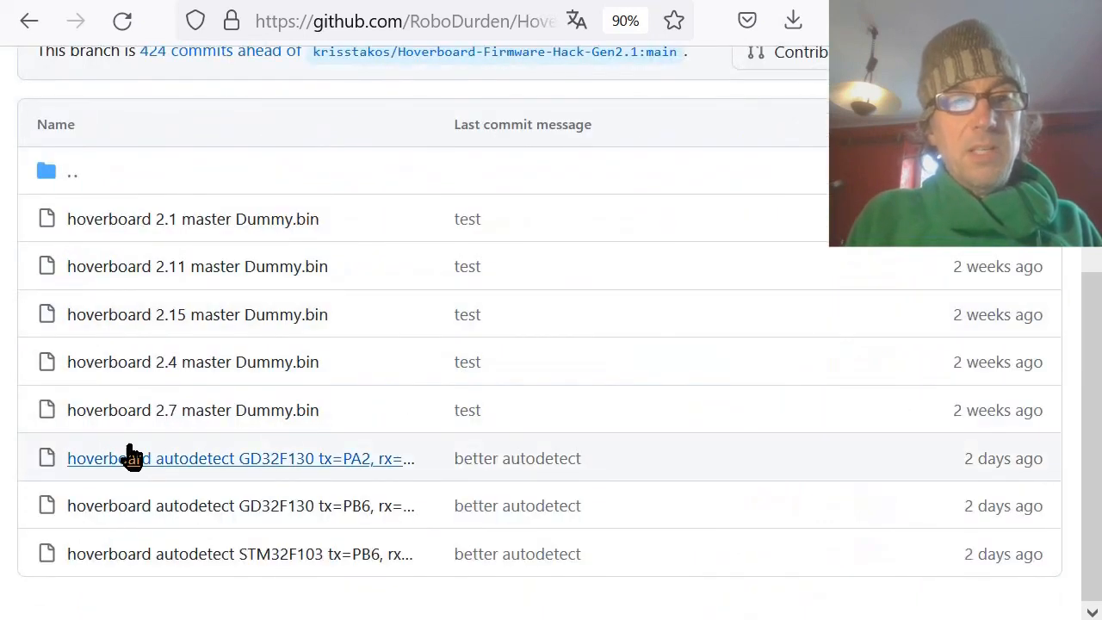
mouse_move(382, 561)
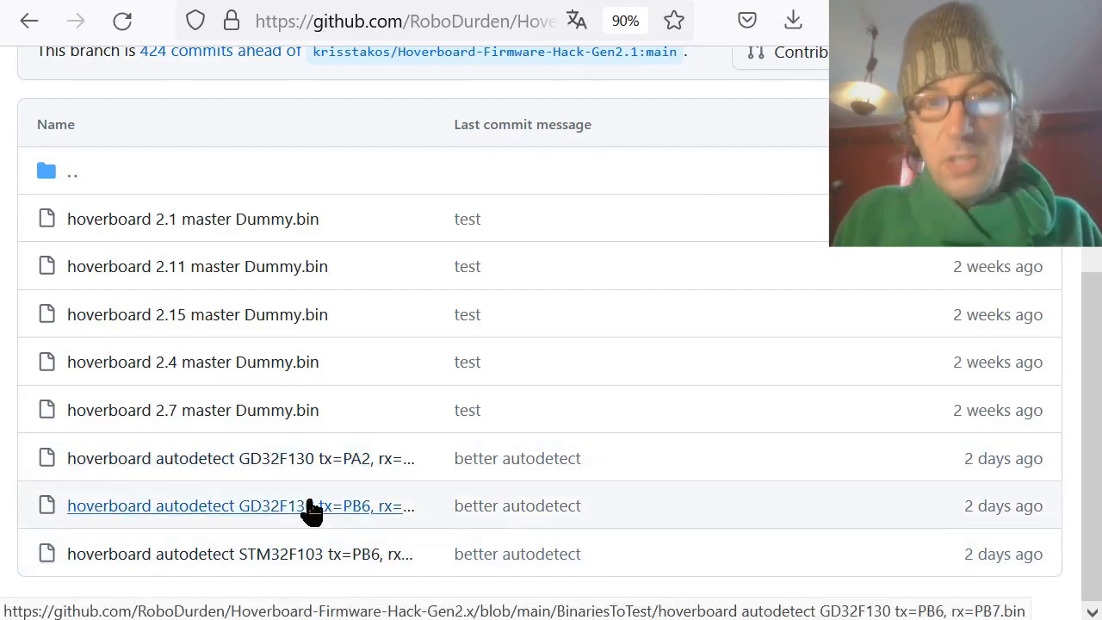
mouse_move(331, 512)
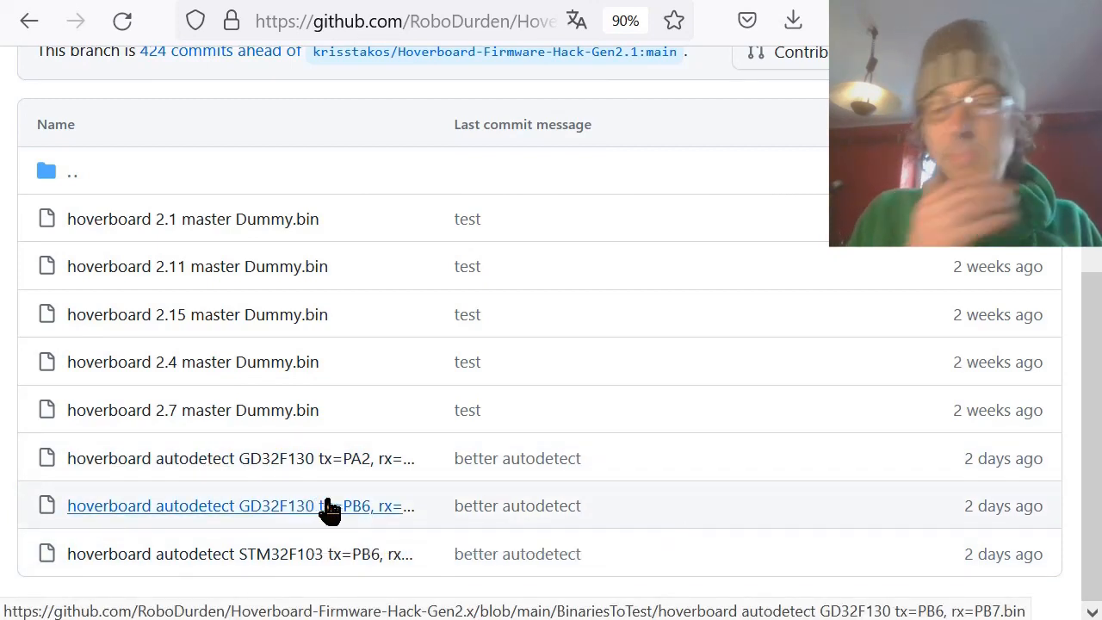